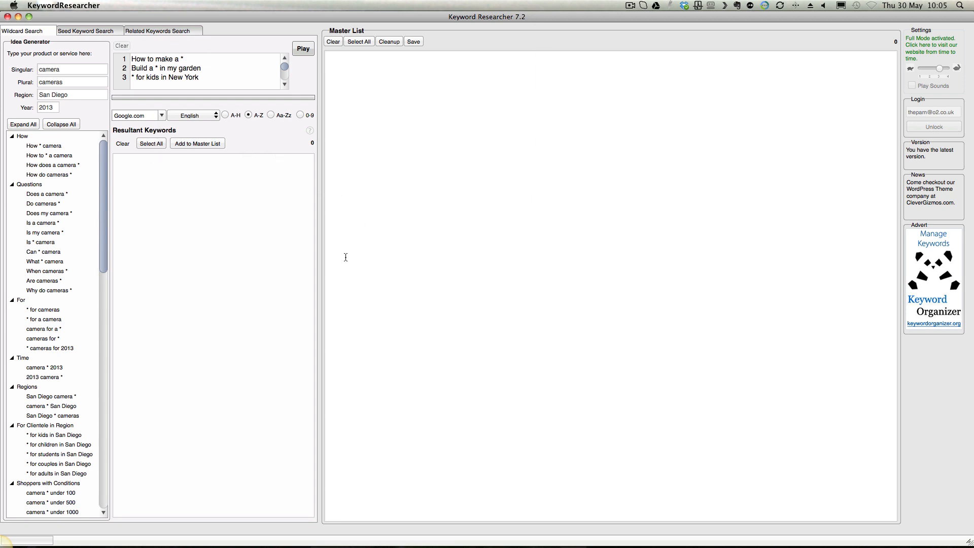
mouse_move(217, 266)
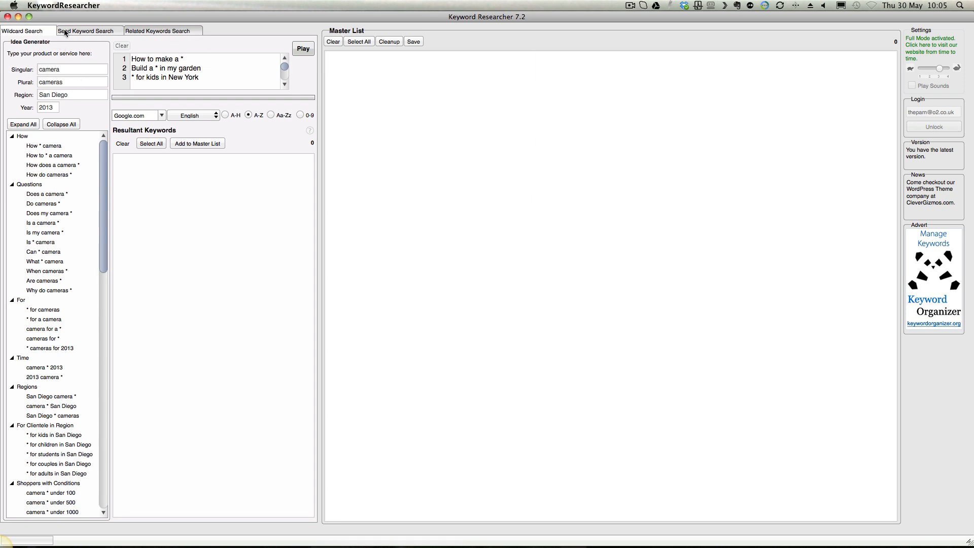
mouse_move(499, 19)
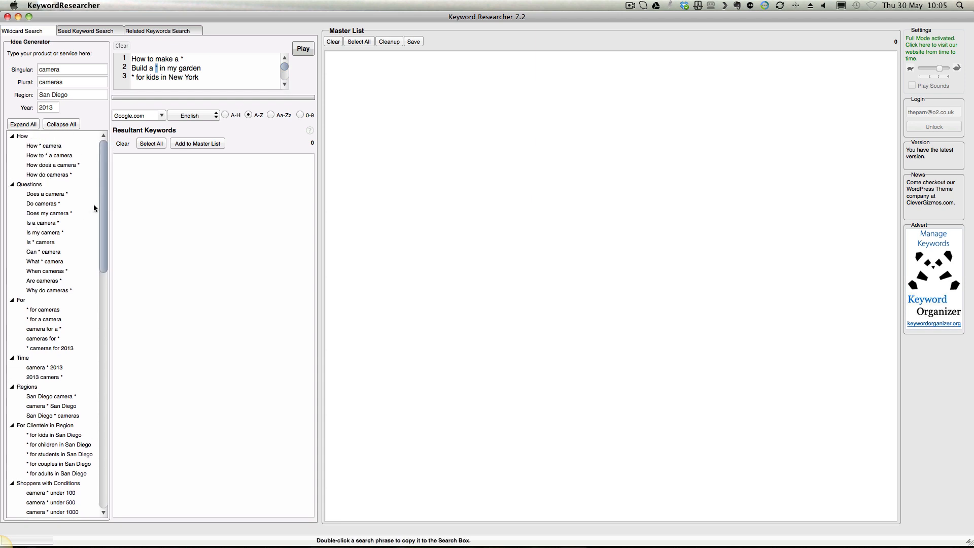
mouse_move(70, 234)
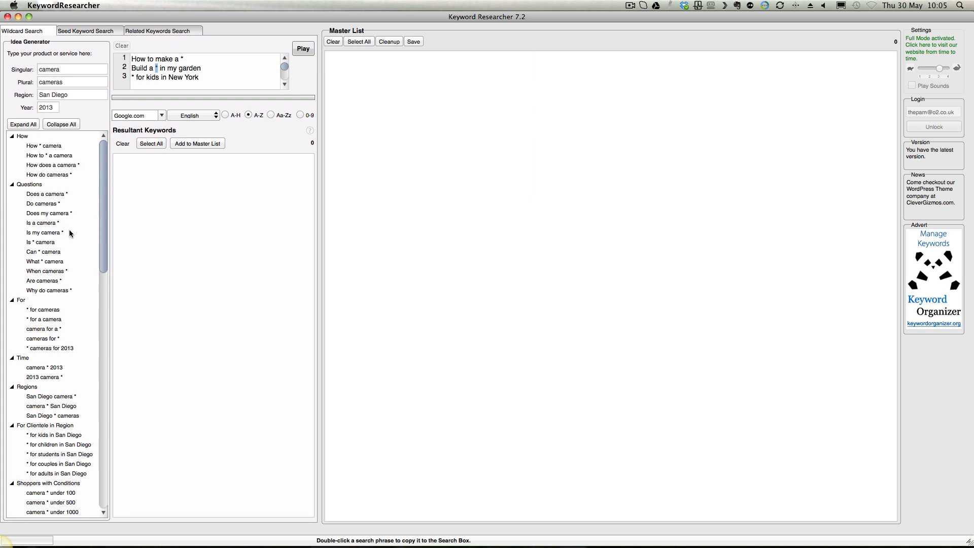
mouse_move(96, 199)
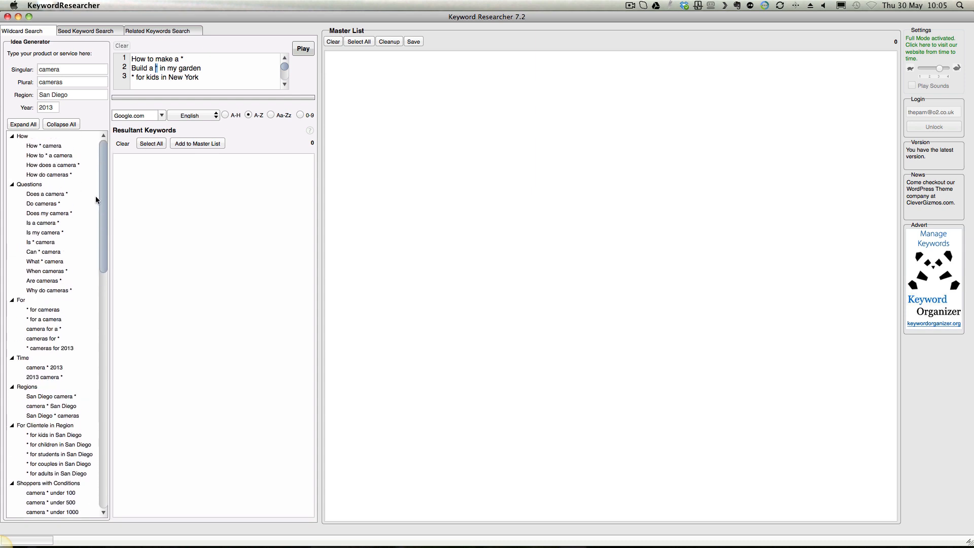
Copy the 'How * camera' idea phrase into the job list and rewrite it as 'How * make money'
click(44, 146)
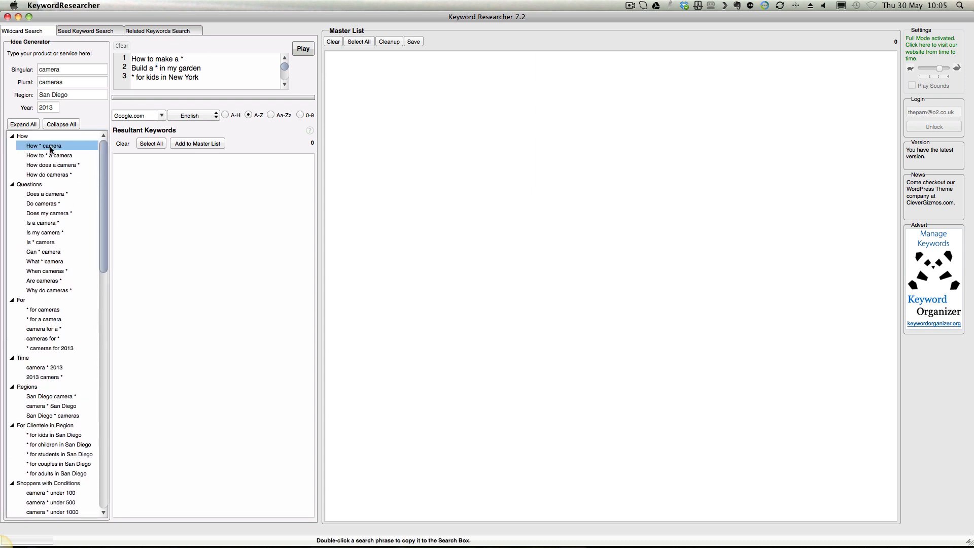
double_click(42, 146)
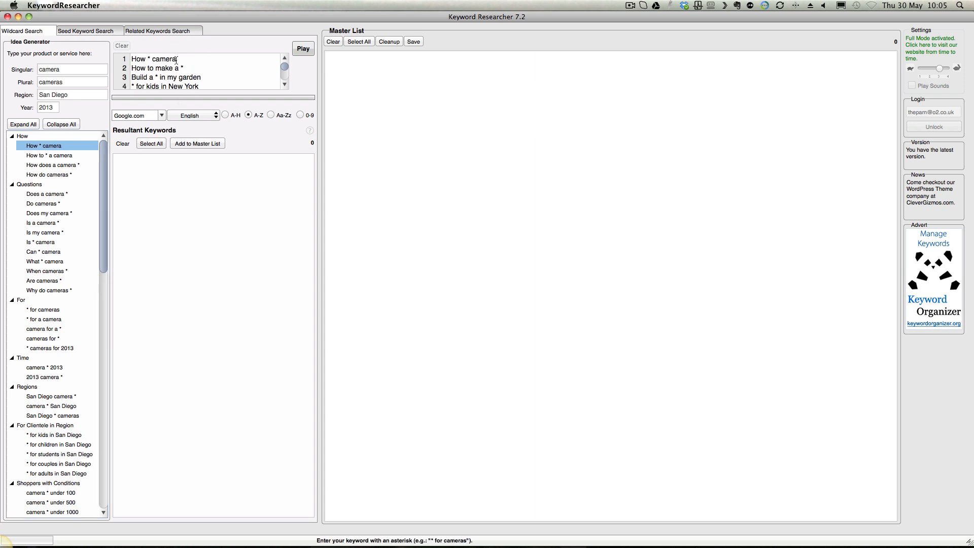
double_click(162, 59)
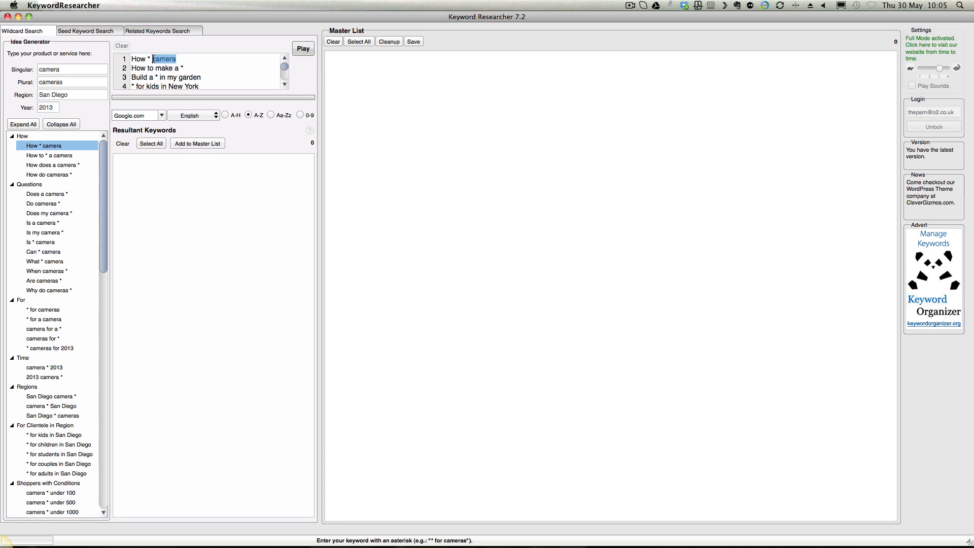
text(pc)
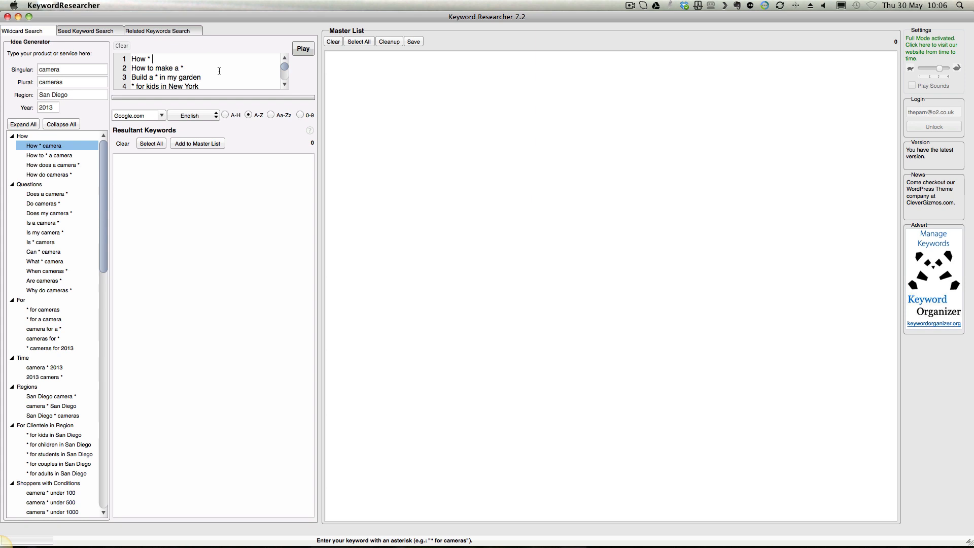
text(loose)
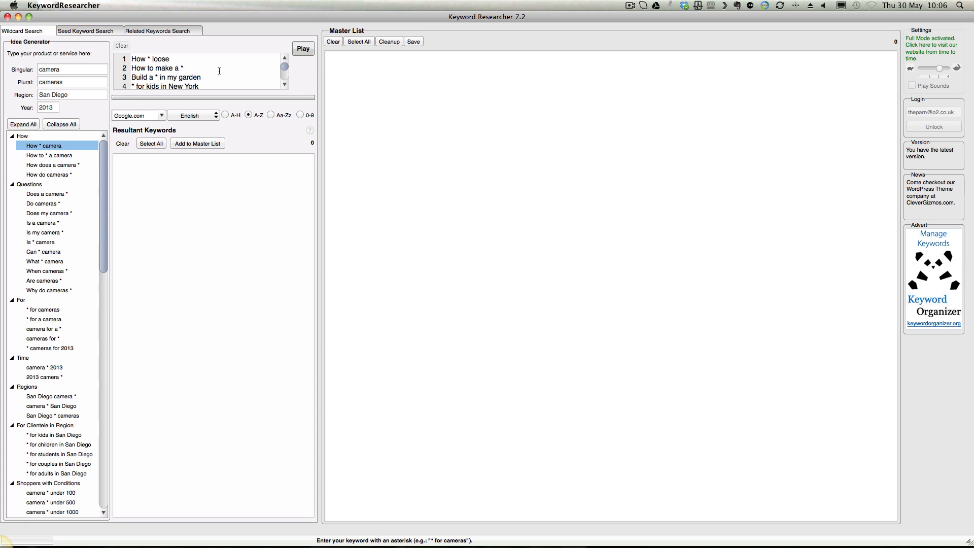
text(w)
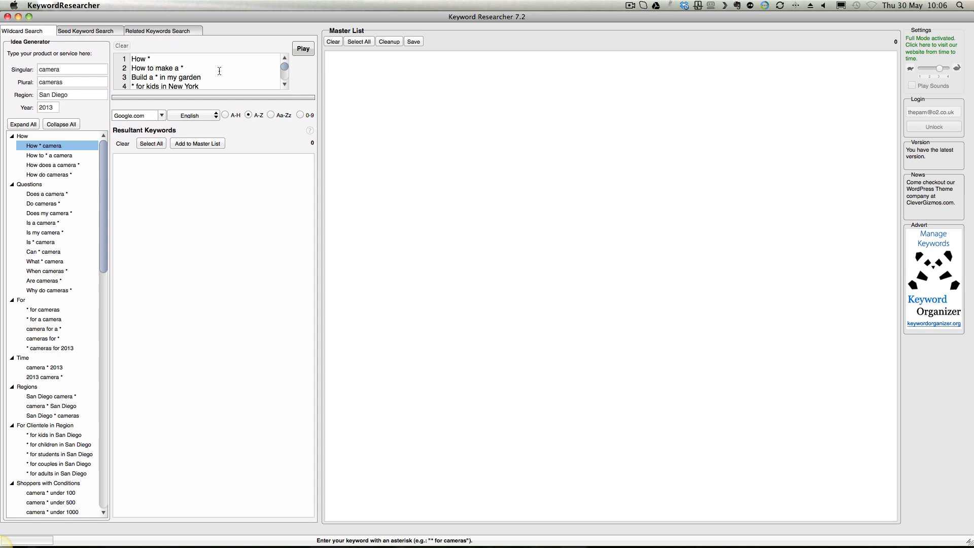
text(make)
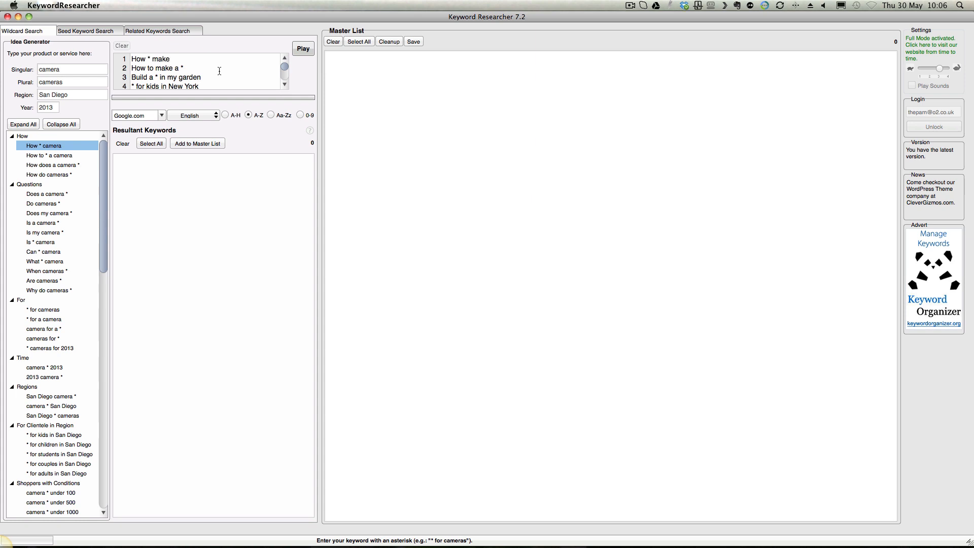
text(mon)
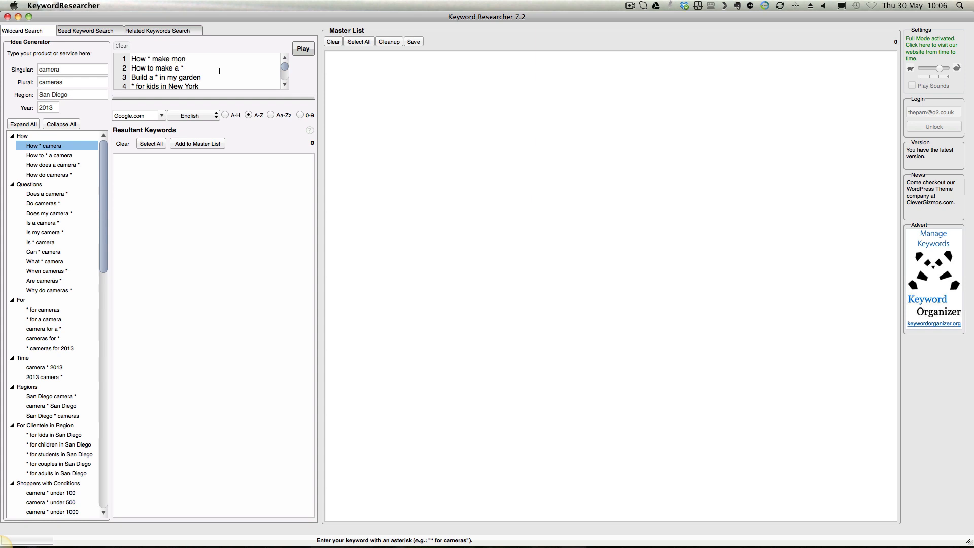
text(ey)
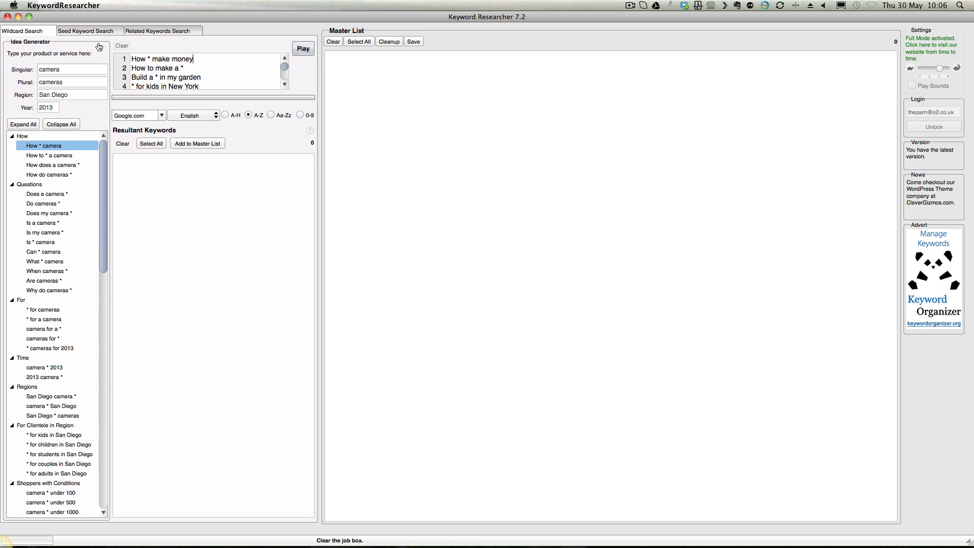
Enable Google for the seed keyword search, then view the related keywords search
click(91, 30)
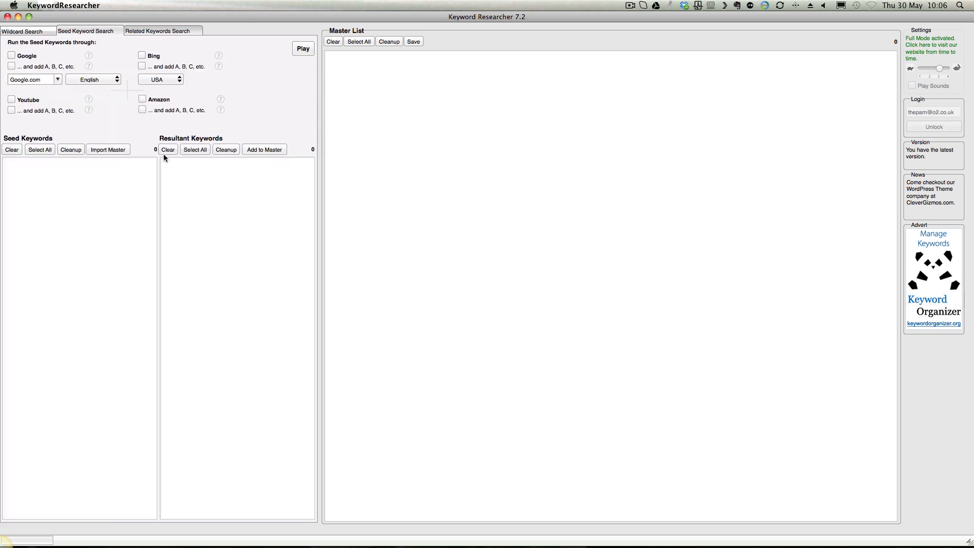
mouse_move(91, 46)
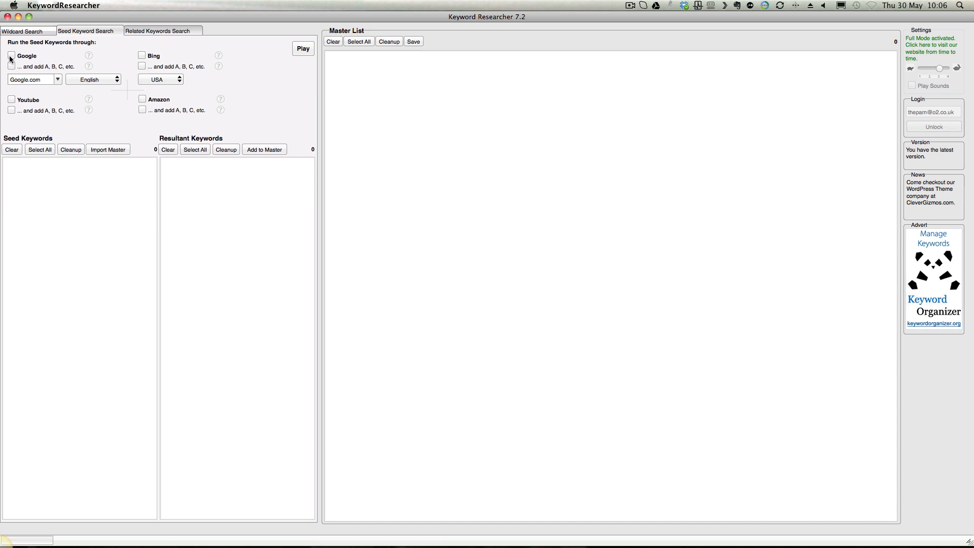
click(12, 56)
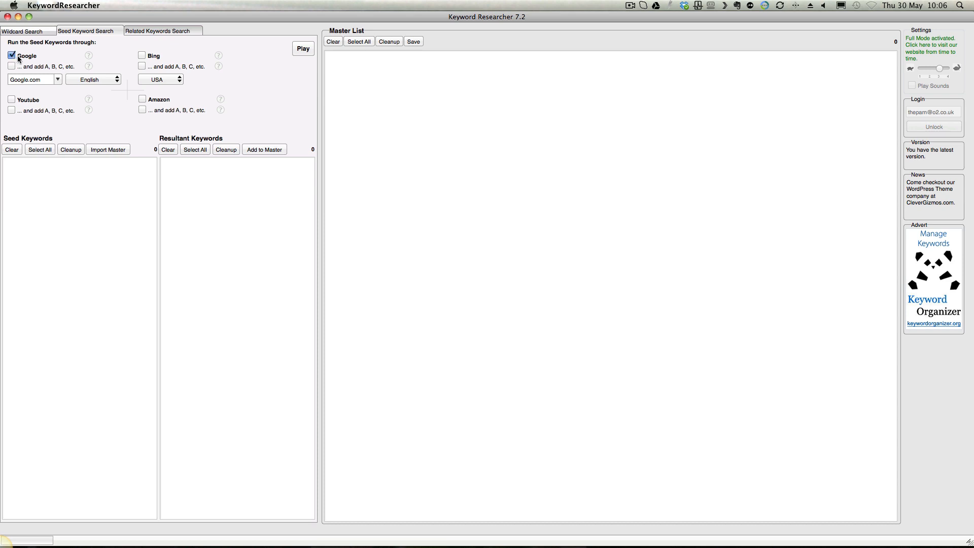
mouse_move(35, 62)
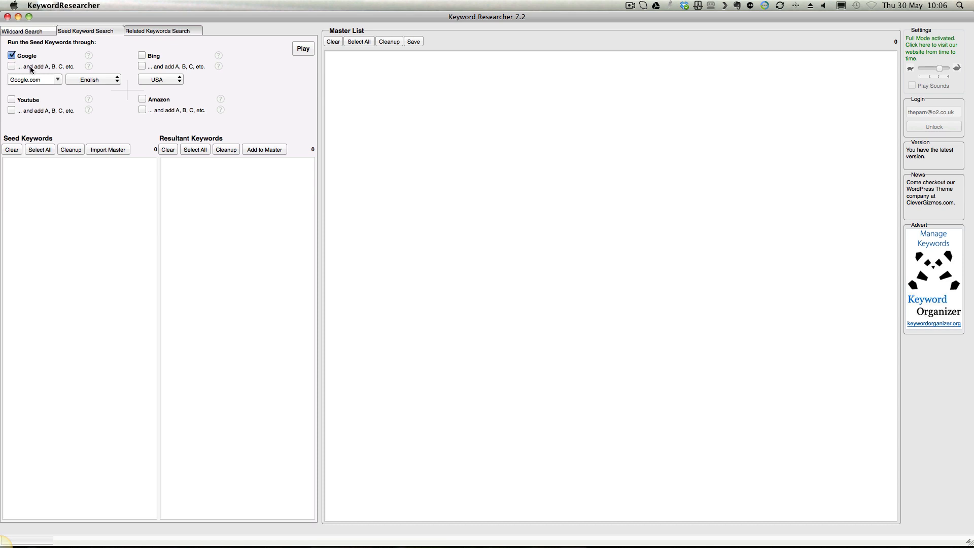
mouse_move(44, 67)
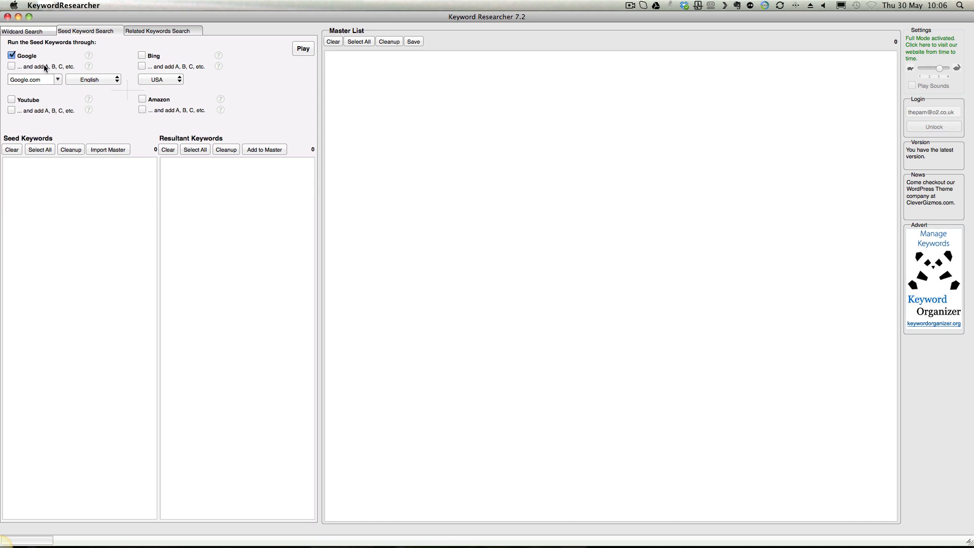
mouse_move(83, 57)
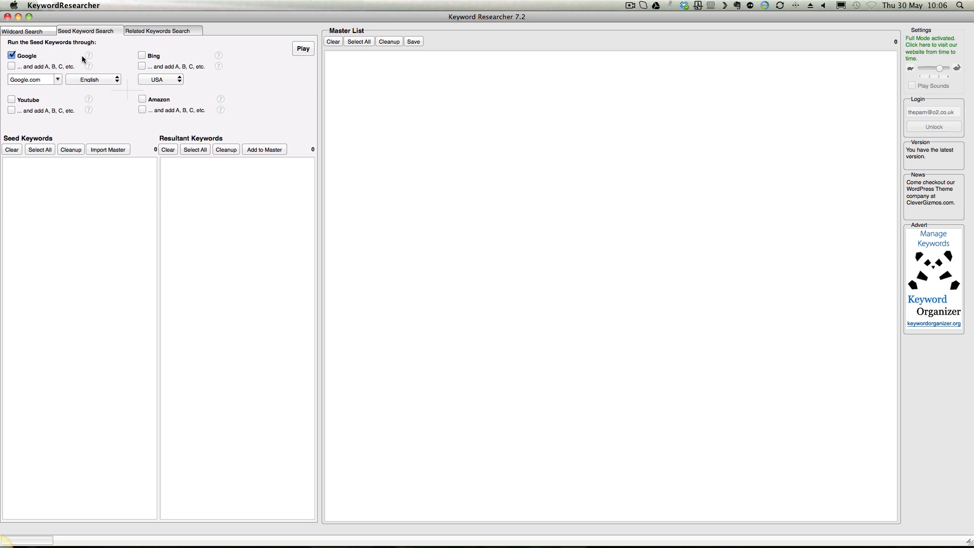
mouse_move(116, 170)
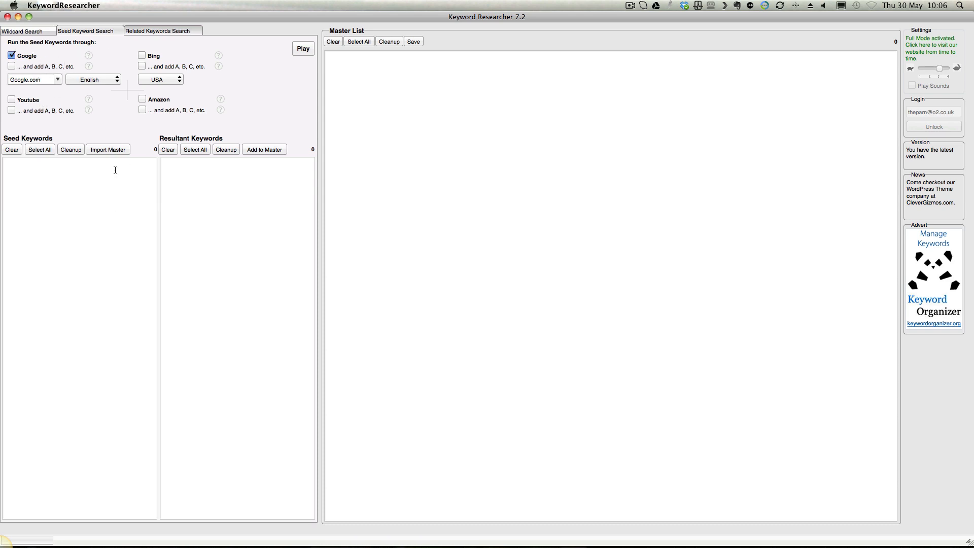
mouse_move(67, 115)
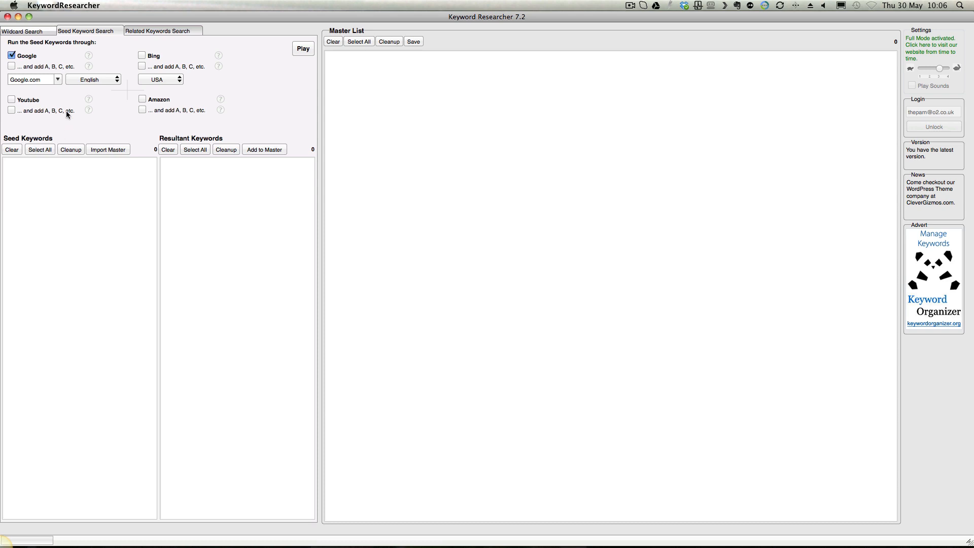
mouse_move(171, 147)
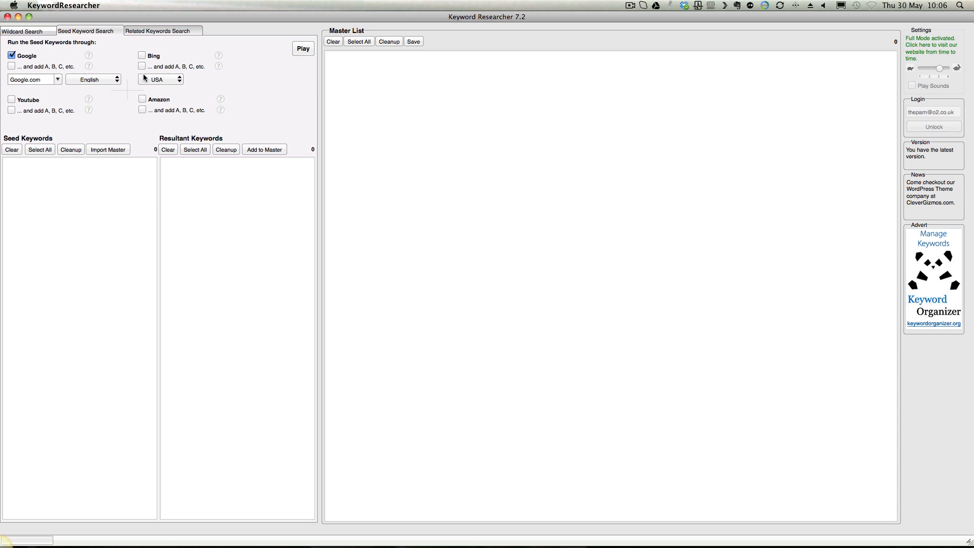
mouse_move(160, 283)
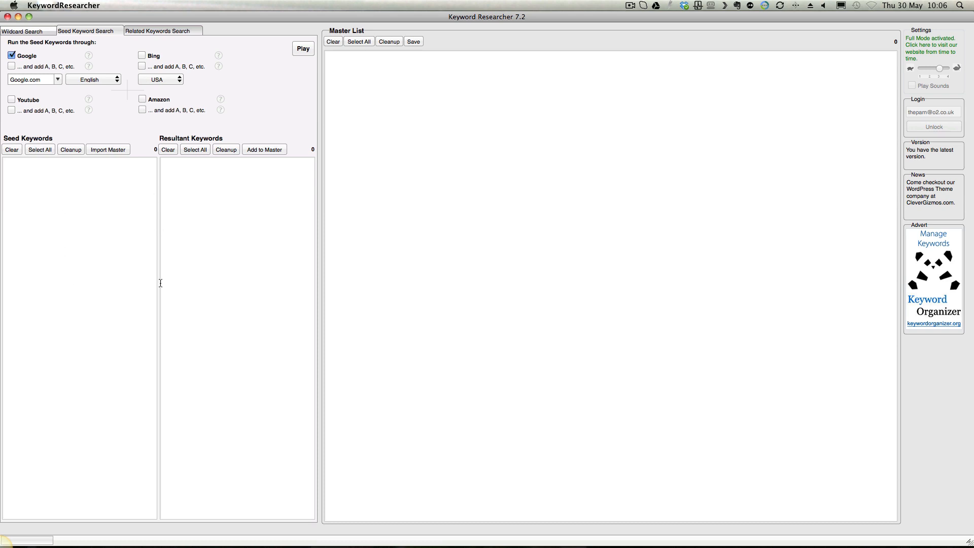
mouse_move(186, 205)
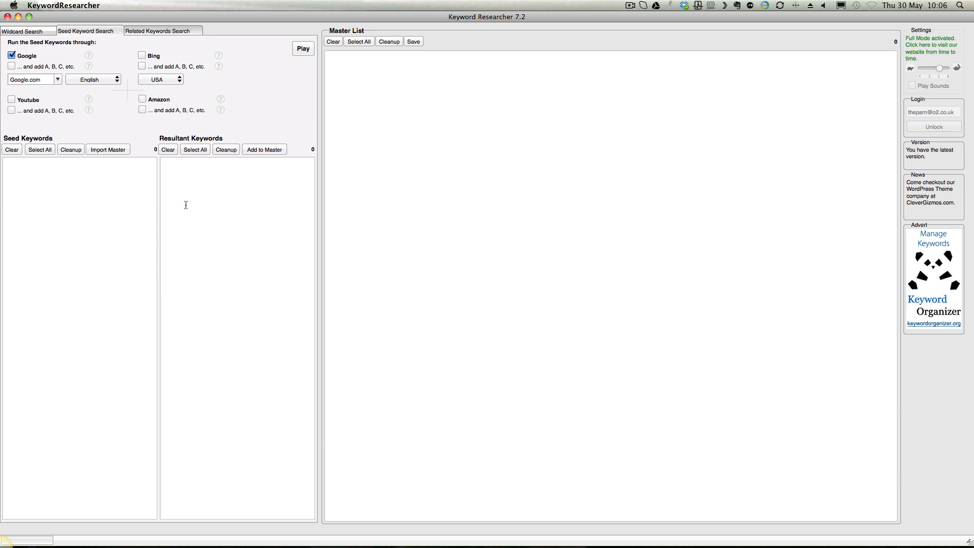
mouse_move(211, 71)
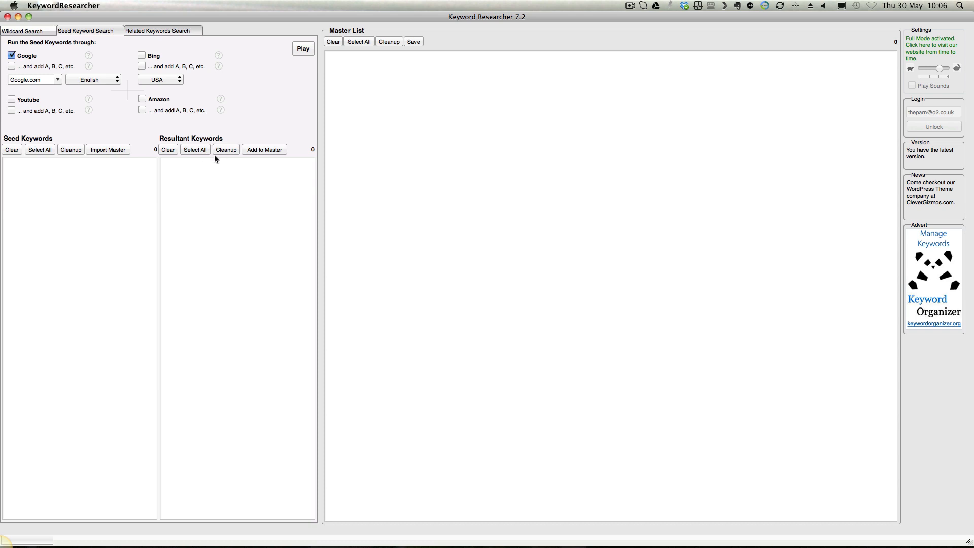
mouse_move(236, 154)
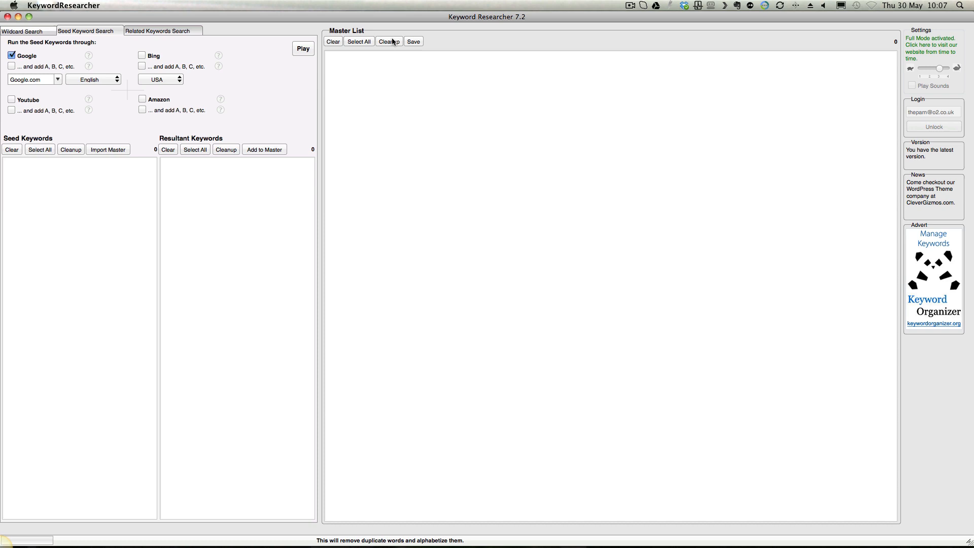
click(158, 31)
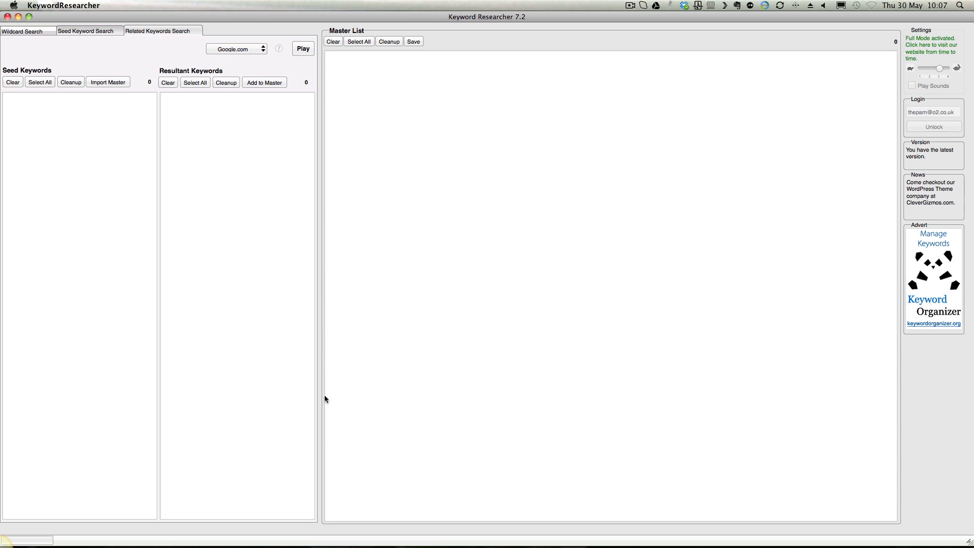
mouse_move(69, 121)
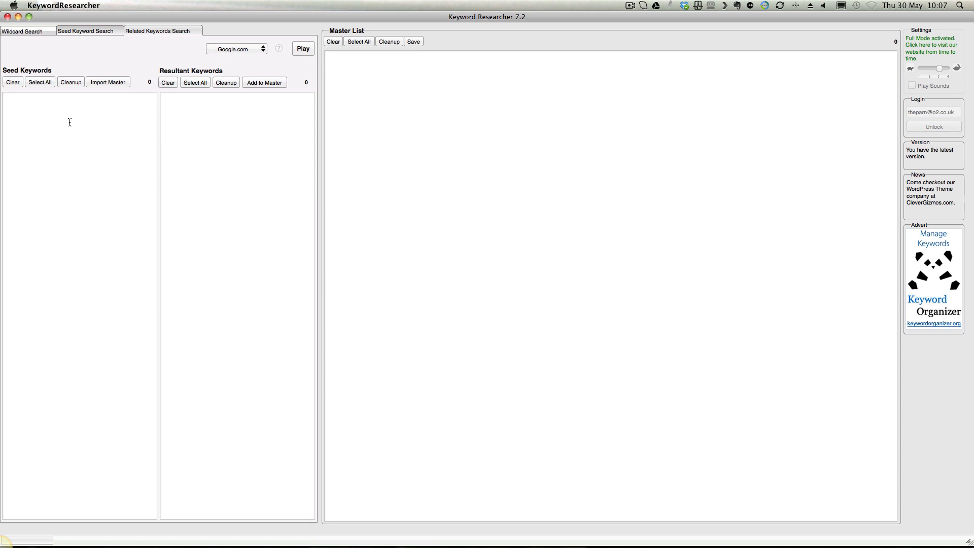
mouse_move(178, 123)
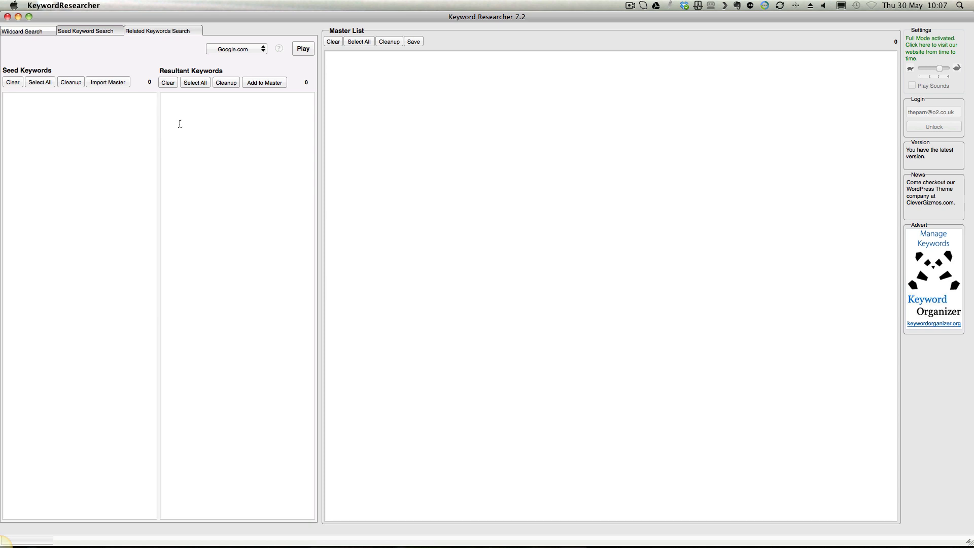
mouse_move(205, 138)
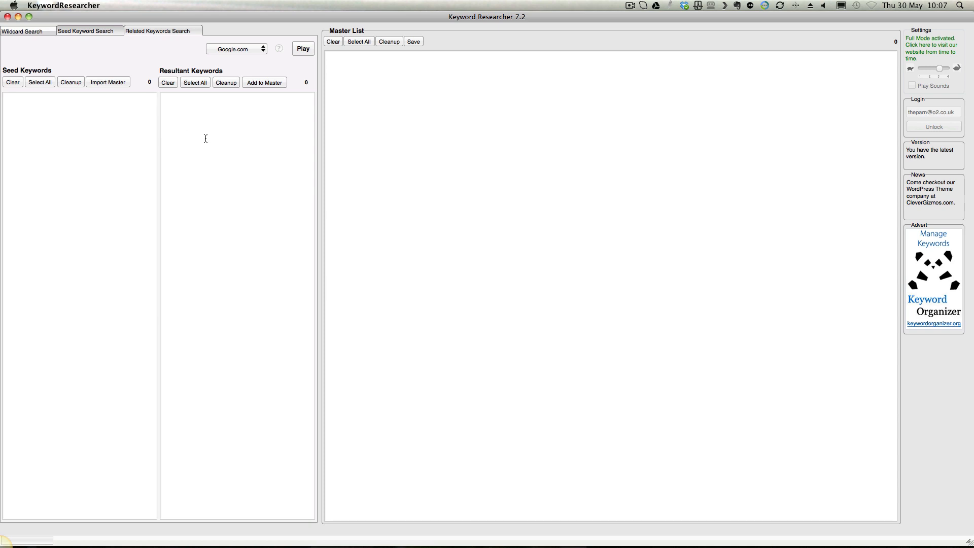
mouse_move(91, 35)
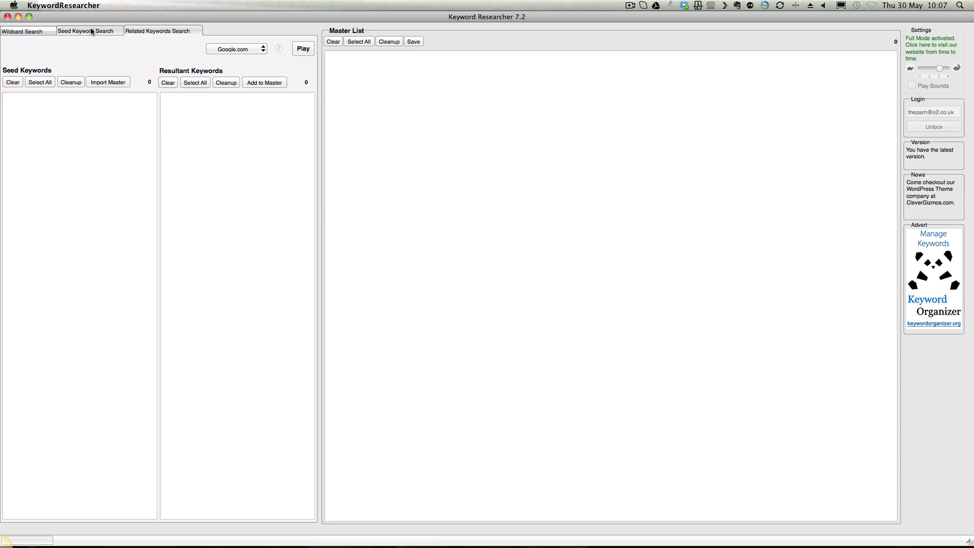
Return to the Seed Keyword Search view with Google still enabled
click(85, 30)
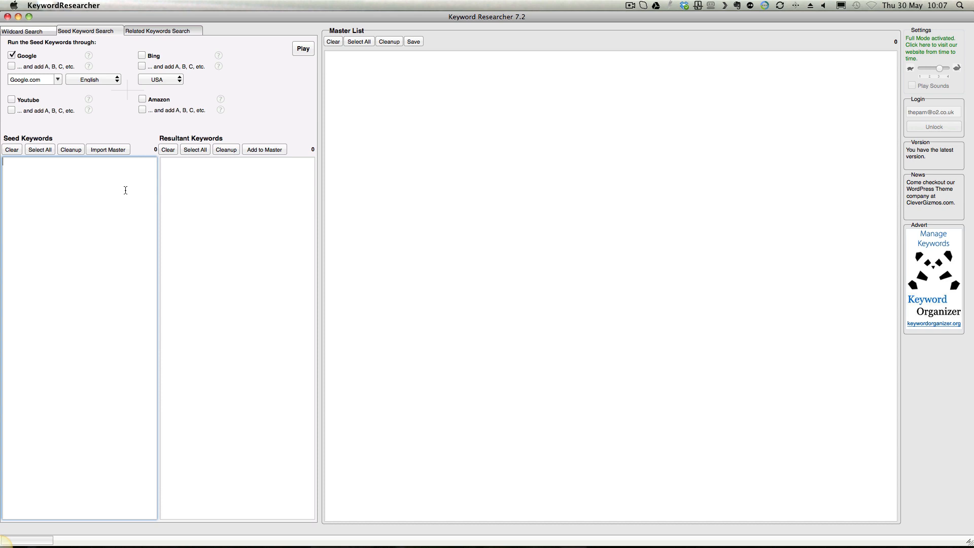
Enter 'youtube training' as the seed keyword and enable Google's add A, B, C option
text(you)
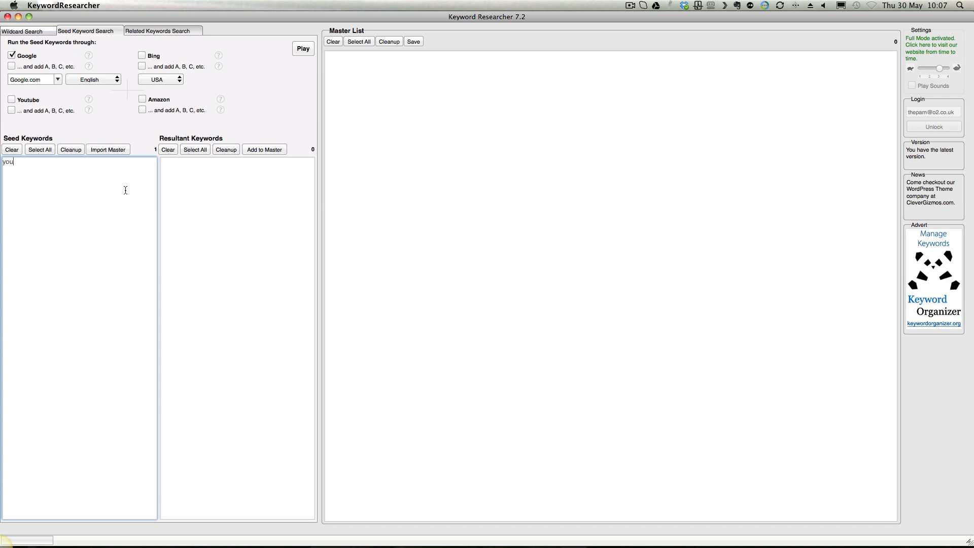
text(youtube trai)
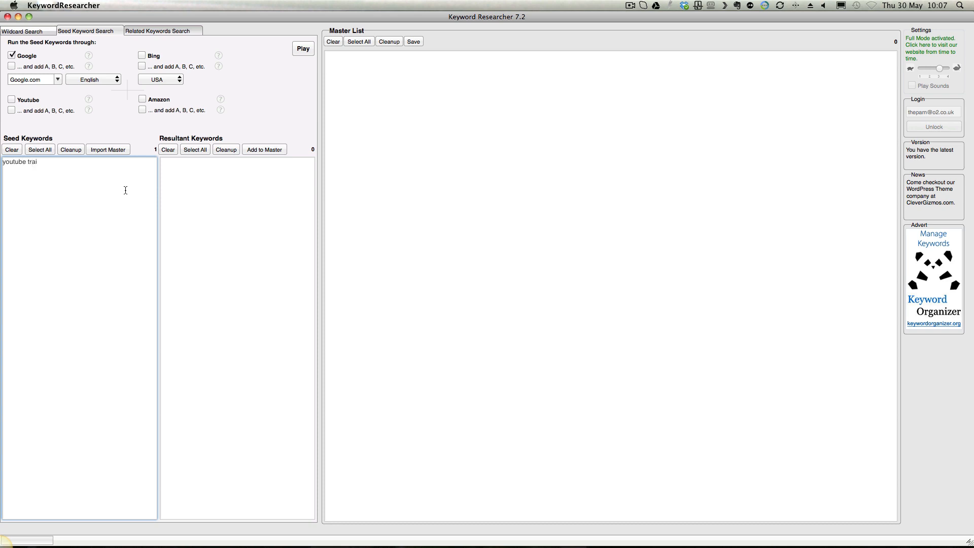
text(ning)
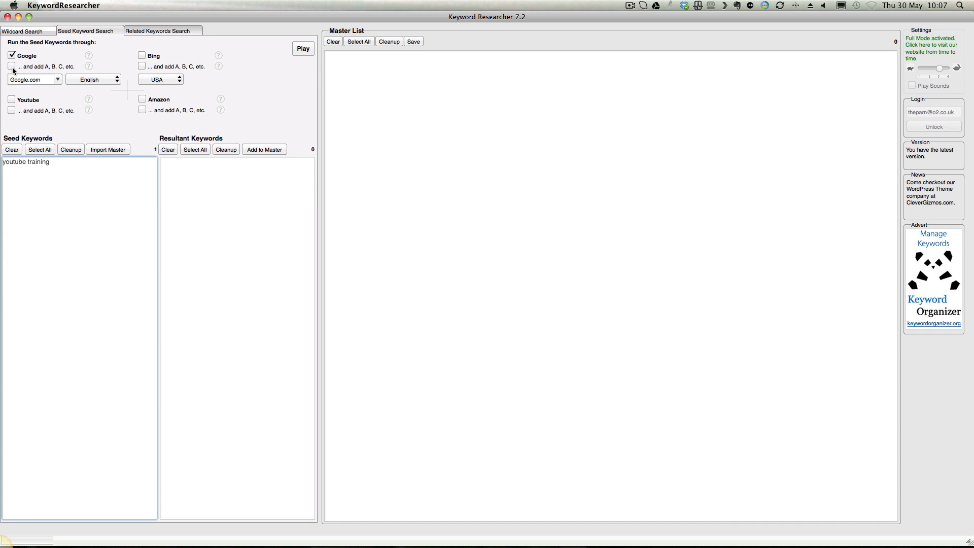
click(12, 65)
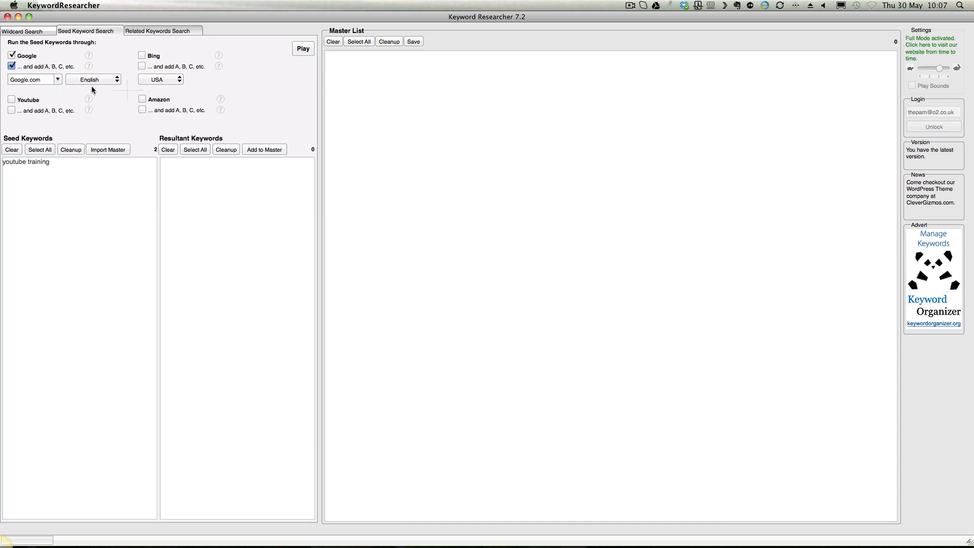
mouse_move(102, 141)
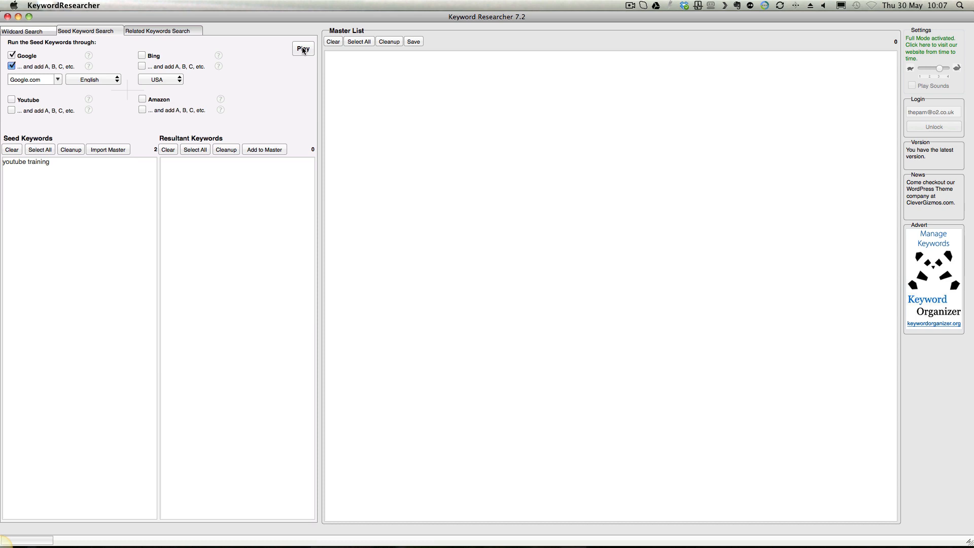
Run the Google suggestion search and move its 103 results into the Master List
click(302, 49)
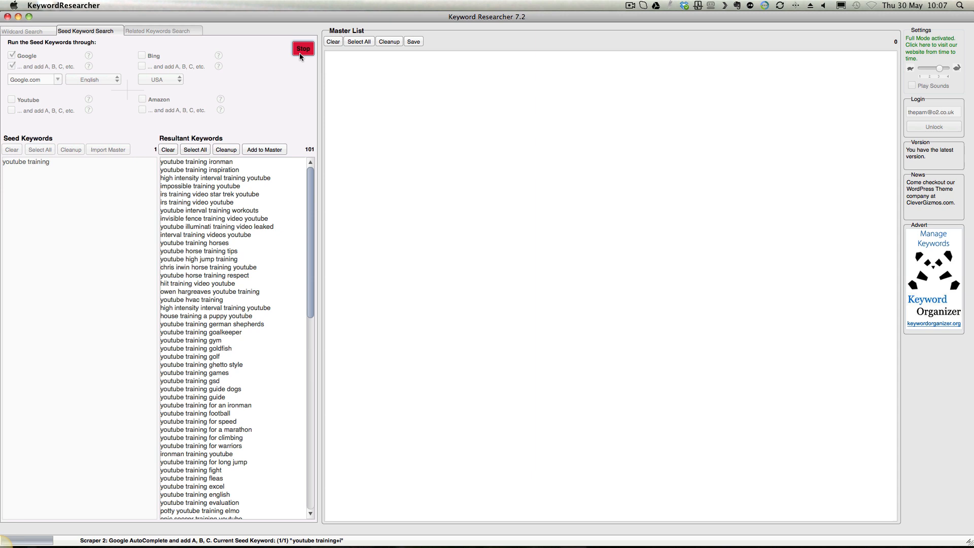
click(305, 48)
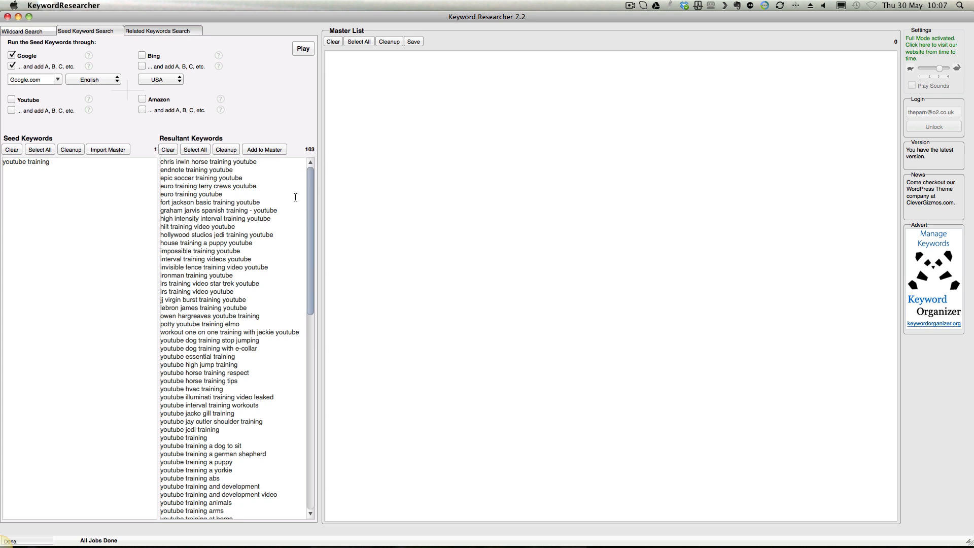
mouse_move(257, 331)
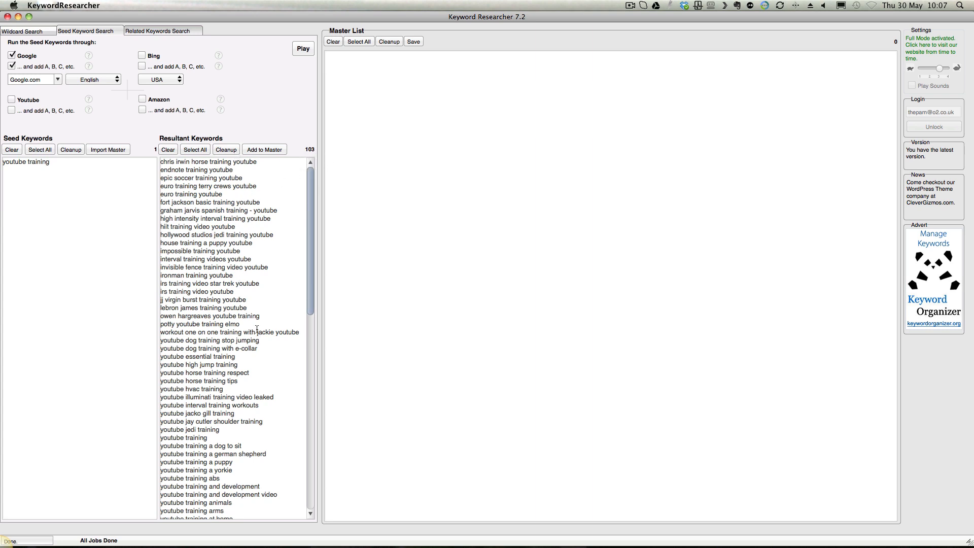
click(264, 149)
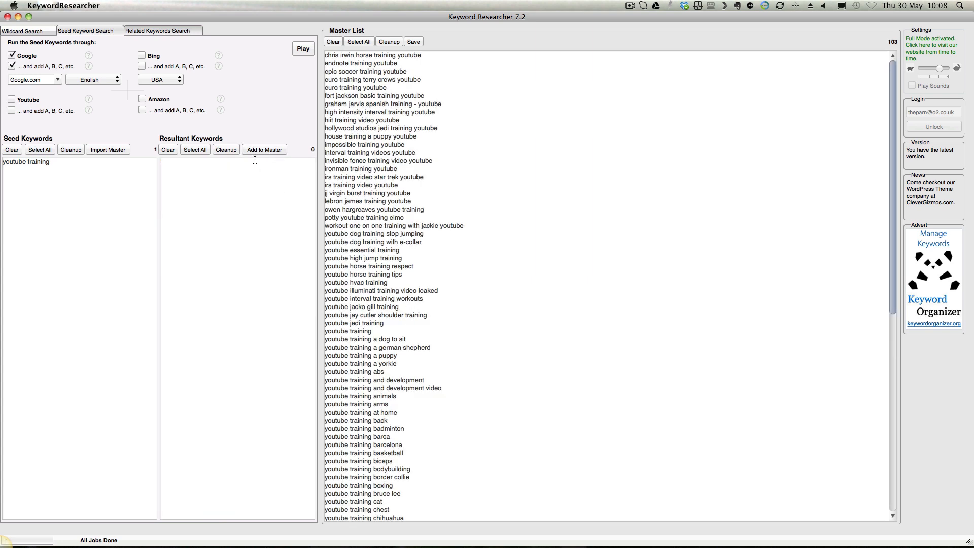
click(157, 29)
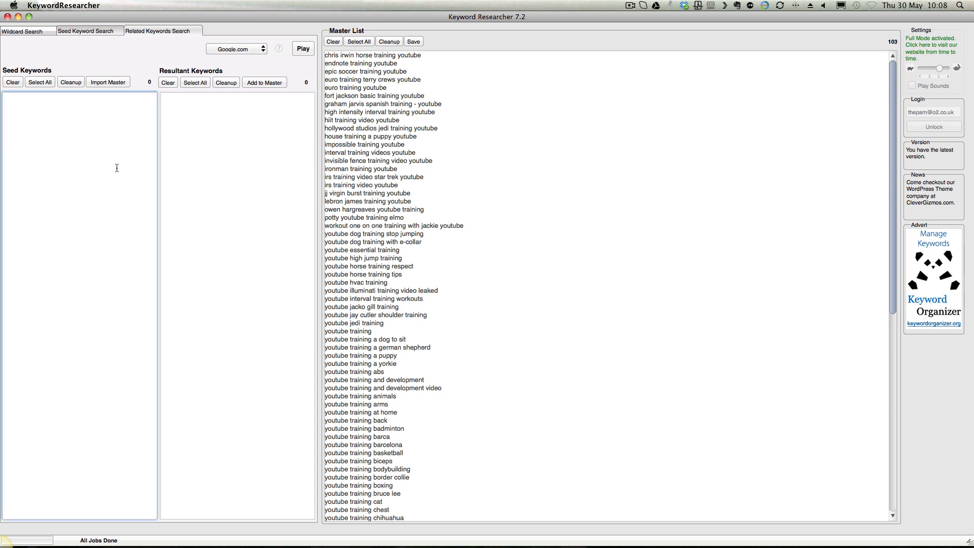
Run a related search for 'youtube training' and add all nine results to the Master List
text(youtube training)
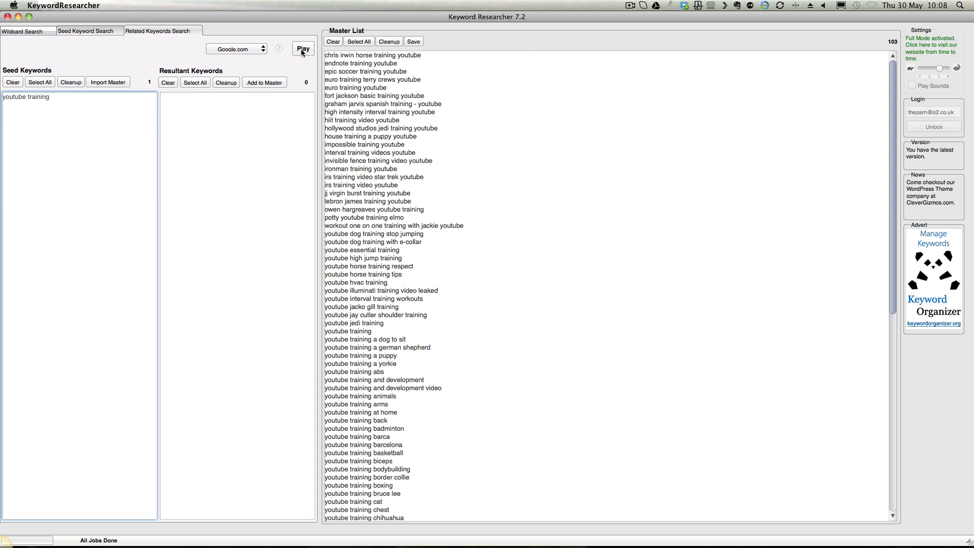
click(302, 47)
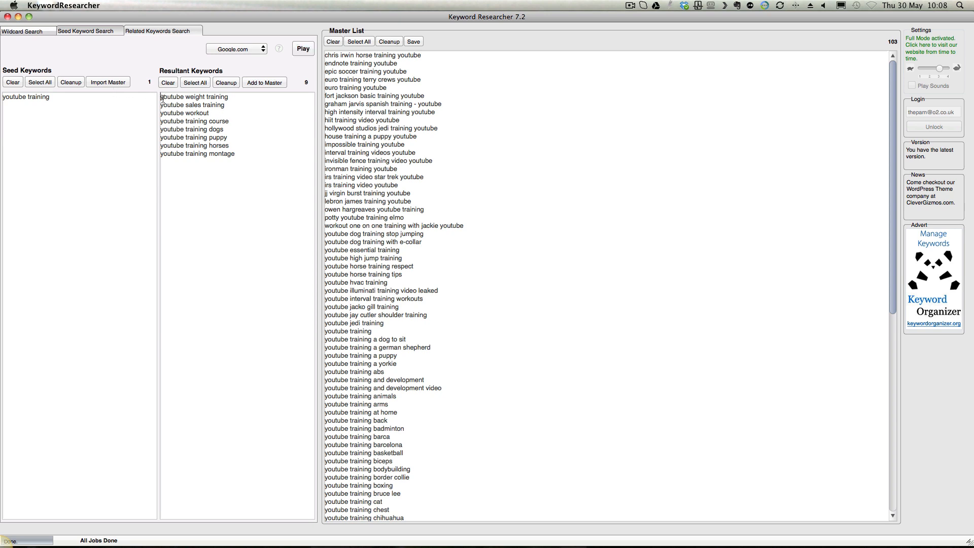
click(195, 82)
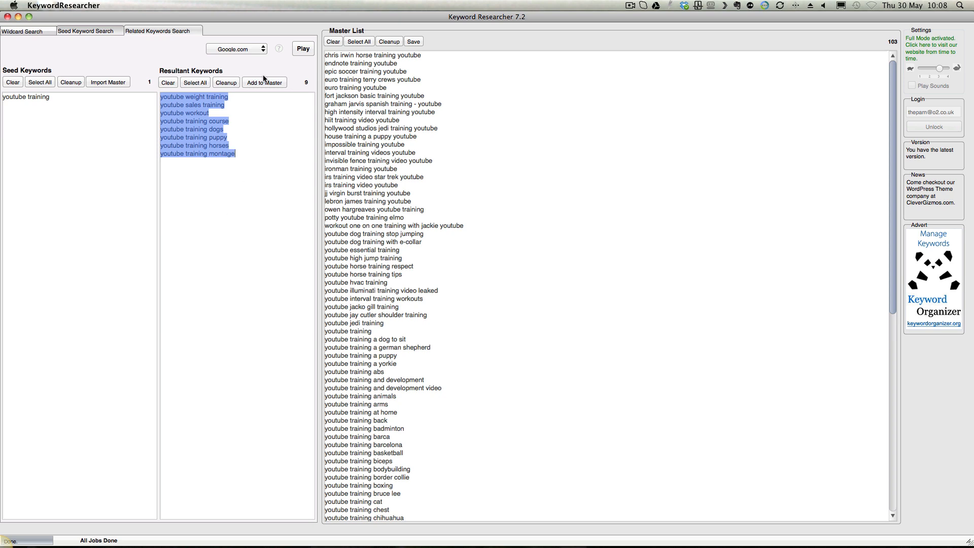
click(264, 82)
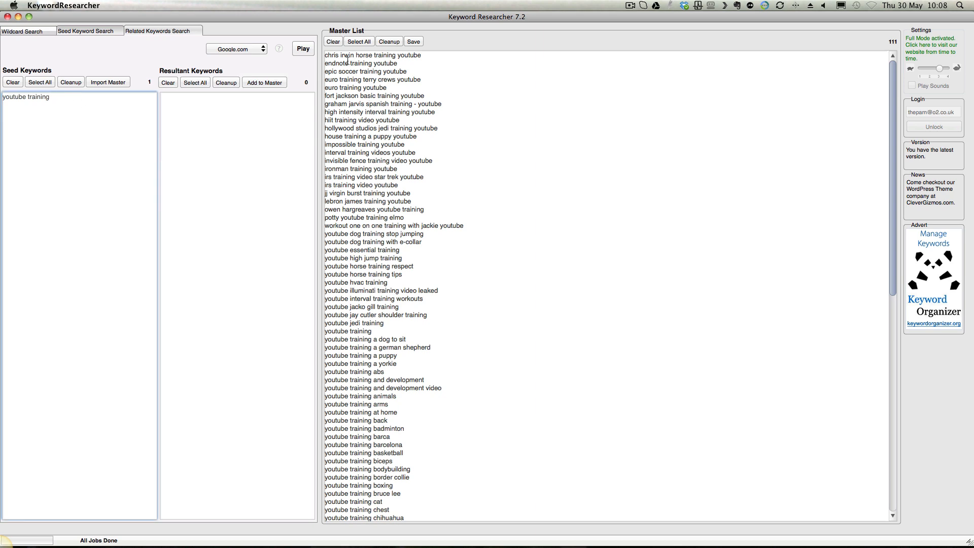
Select and copy all 111 Master List keywords for use as related-search seeds
drag(341, 55, 419, 136)
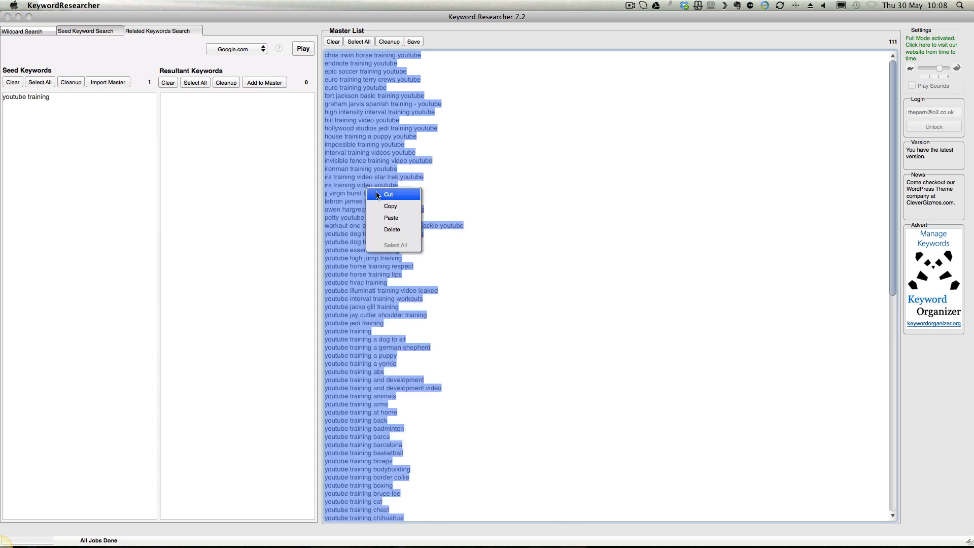
click(55, 146)
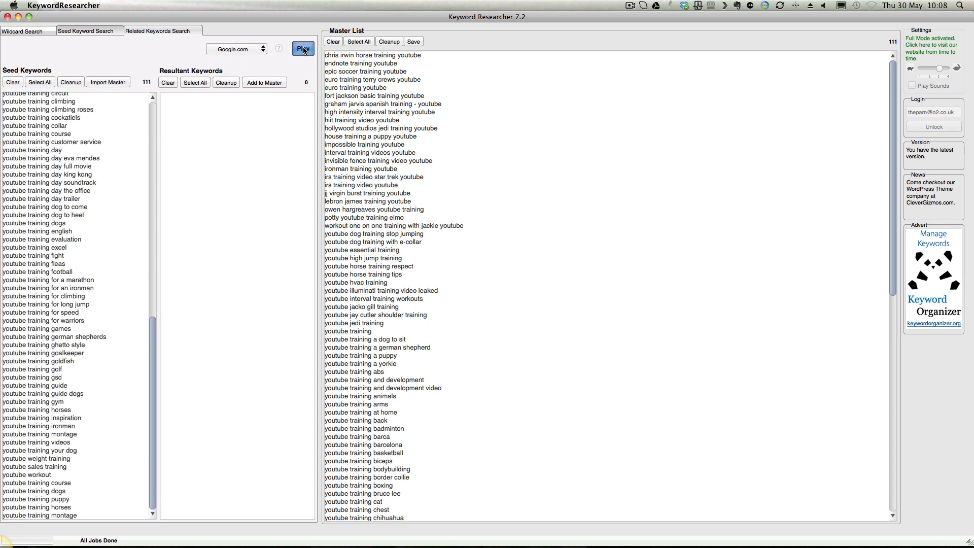
Run the related search across all 111 seeds, returning 123 keywords
click(300, 49)
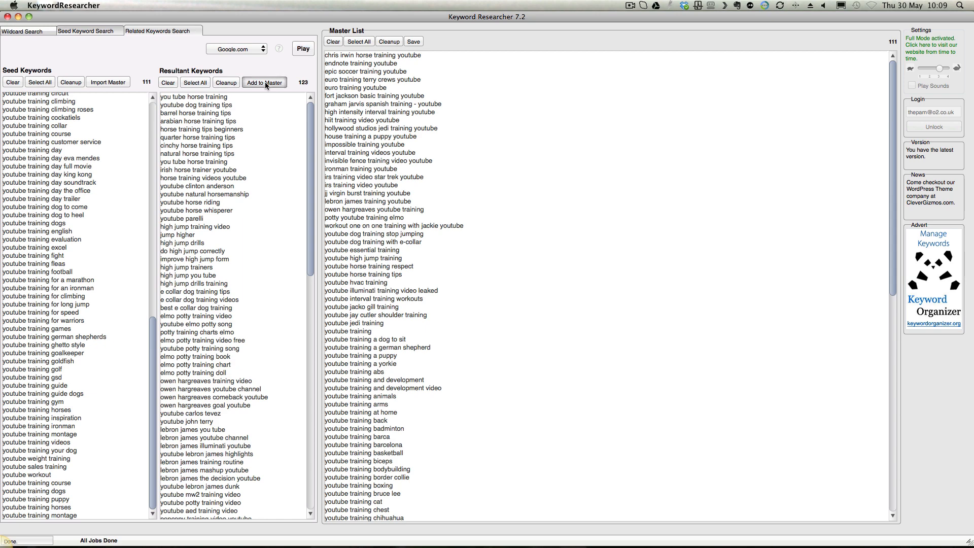
Add the 123 related results to the Master List and clean it to 226 alphabetized keywords
click(263, 82)
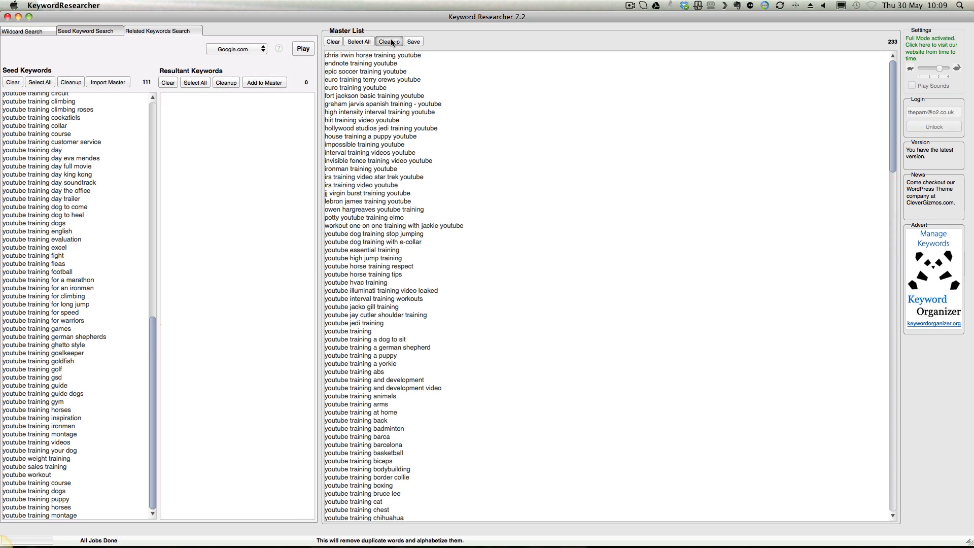
click(392, 41)
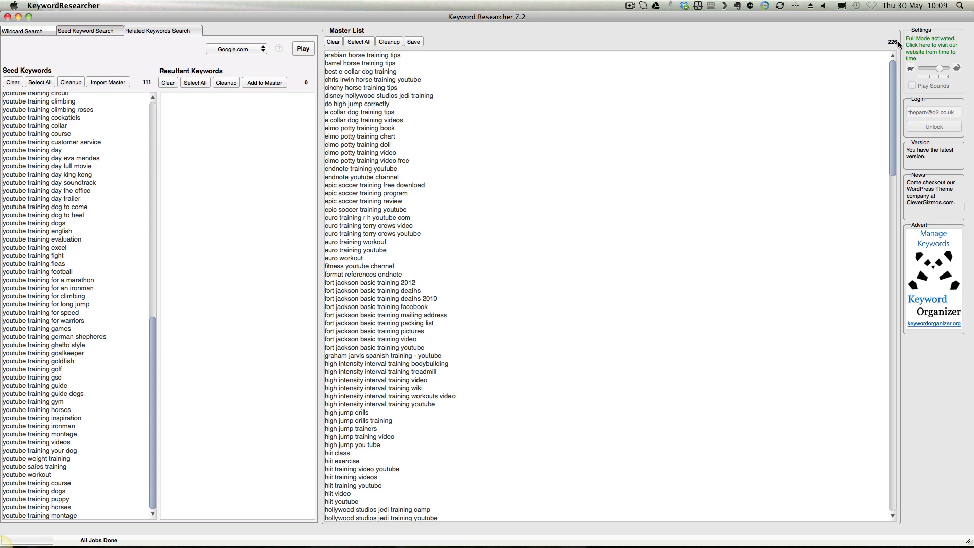
mouse_move(493, 211)
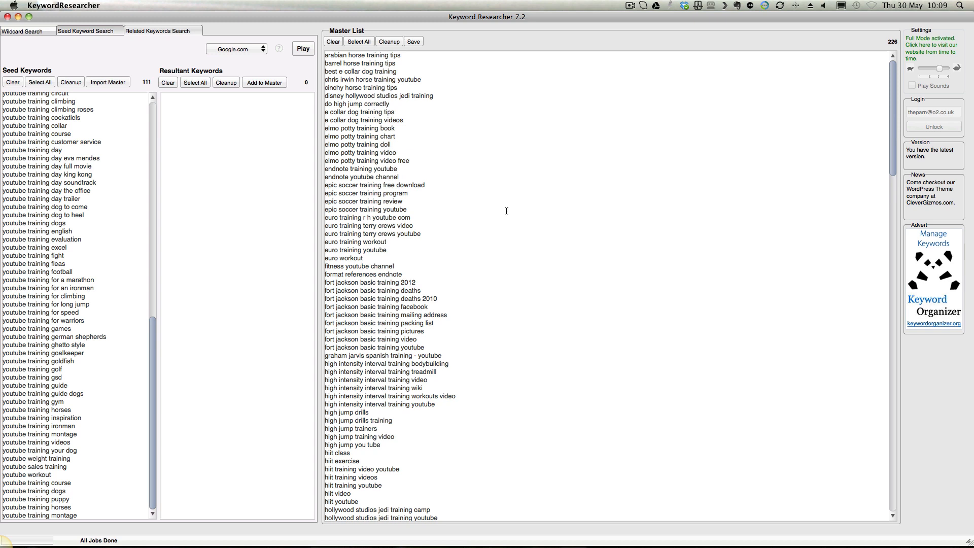
mouse_move(310, 173)
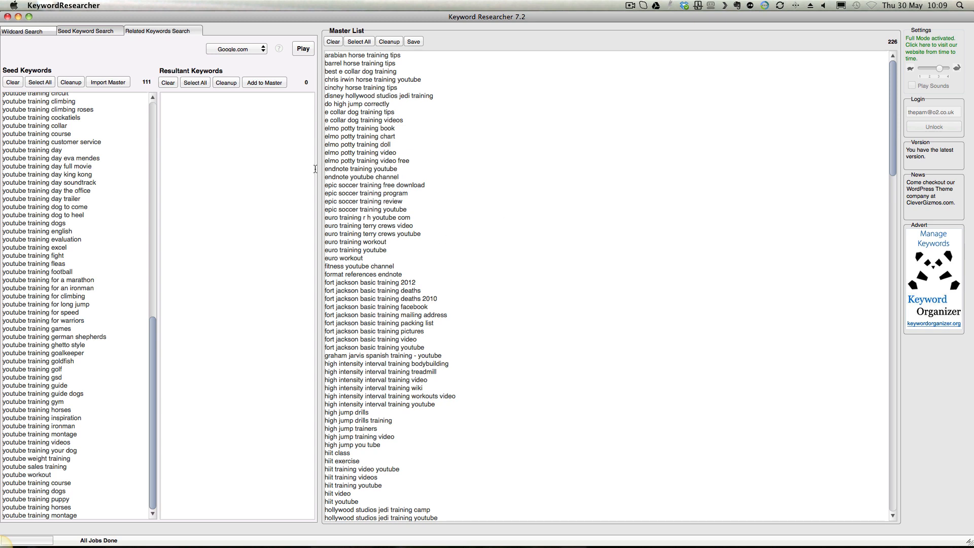
mouse_move(304, 188)
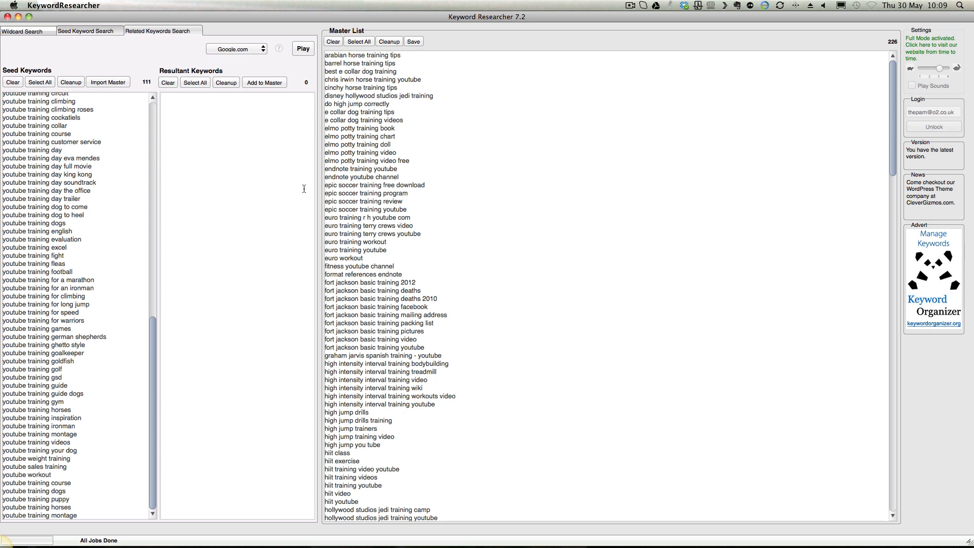
mouse_move(455, 239)
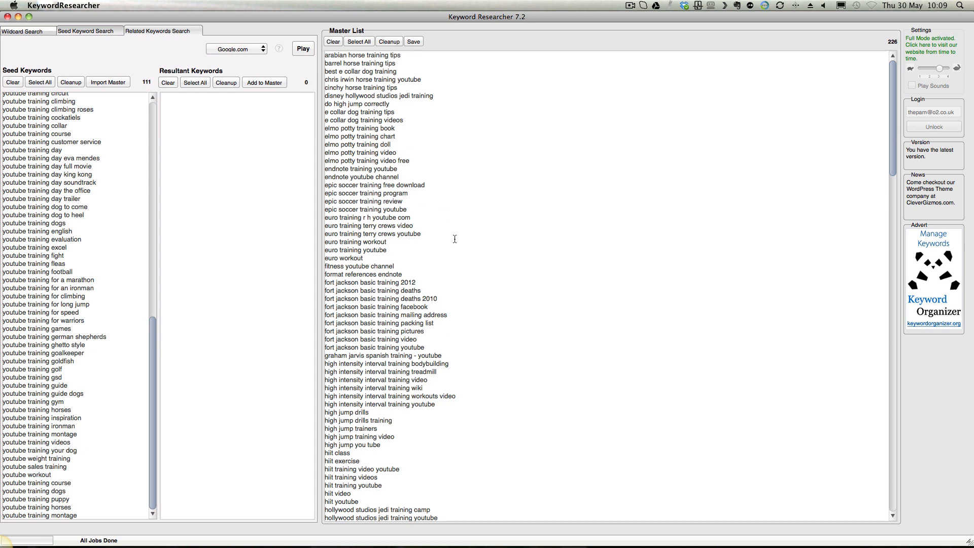
mouse_move(451, 338)
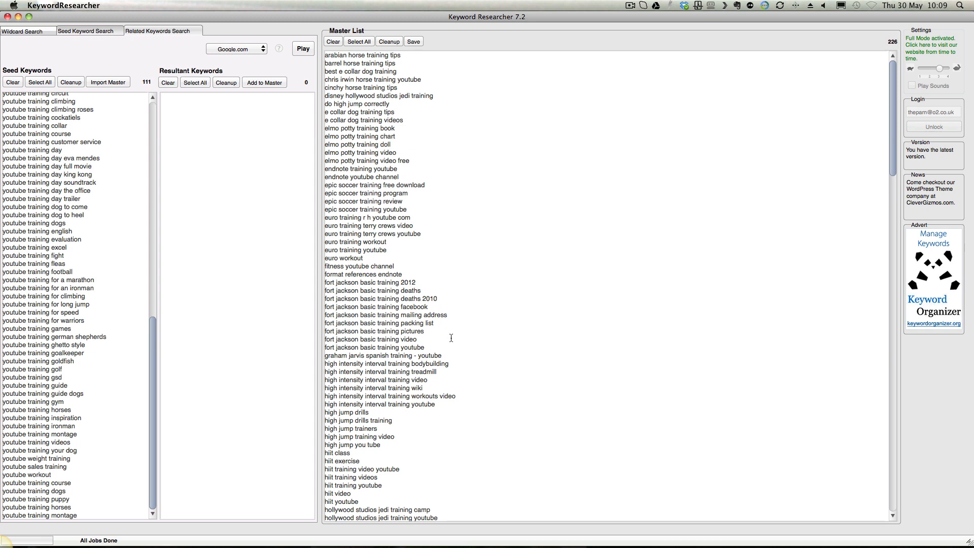
mouse_move(393, 225)
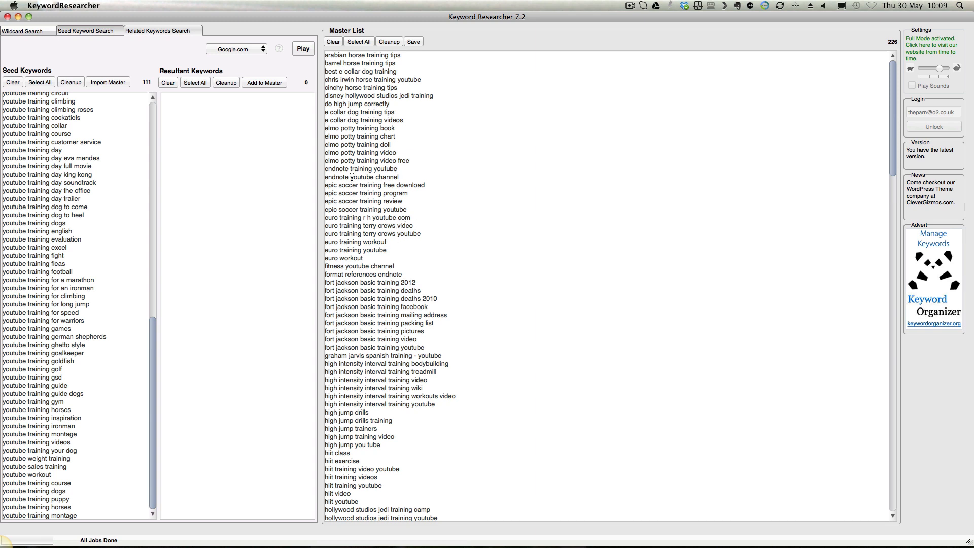
mouse_move(488, 244)
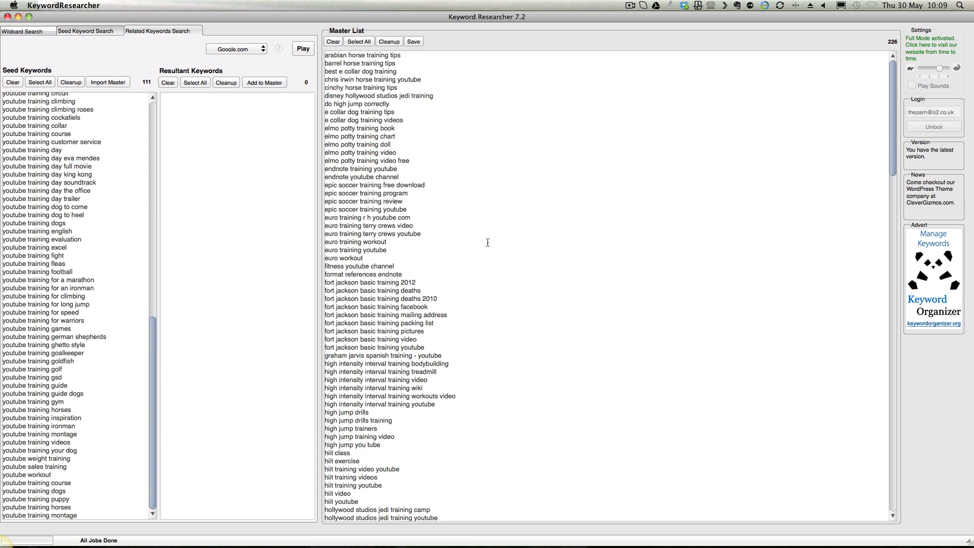
mouse_move(393, 128)
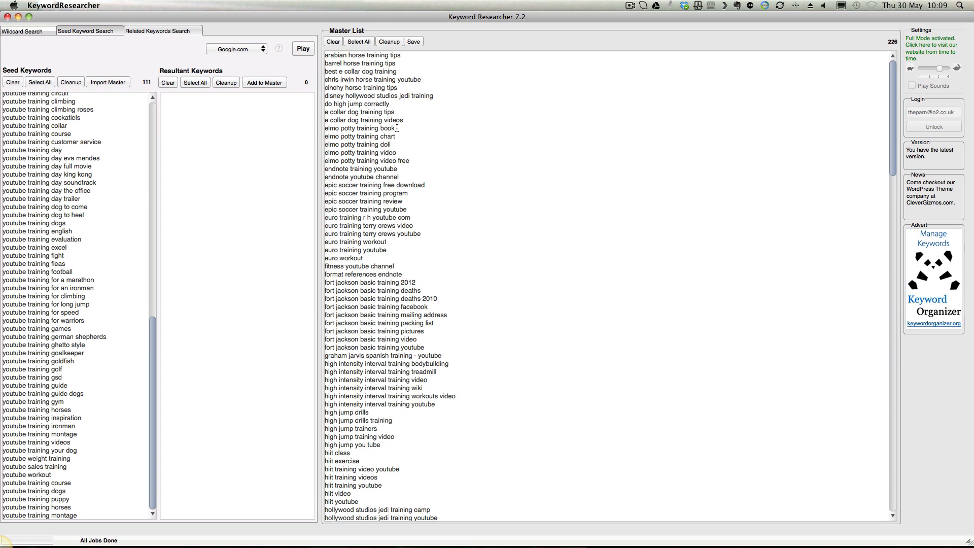
mouse_move(448, 273)
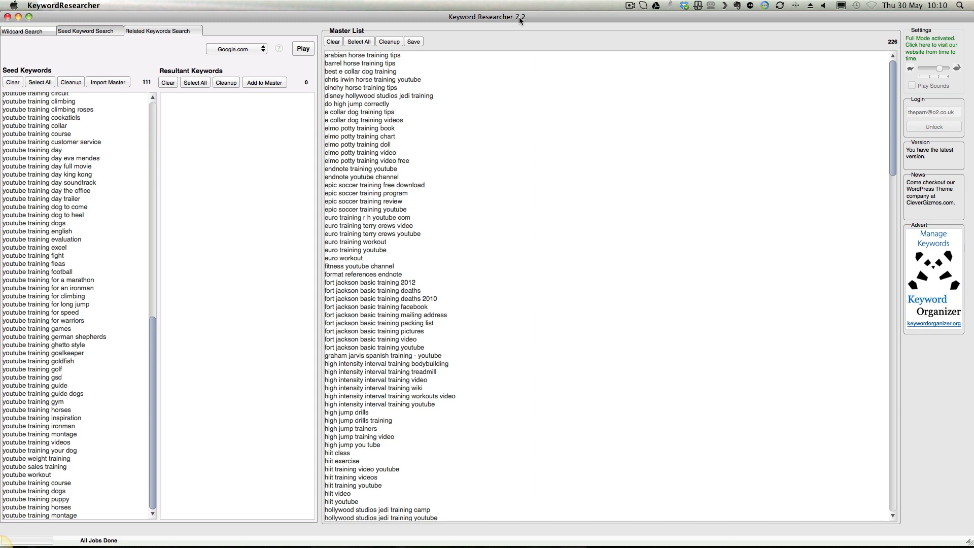
mouse_move(643, 48)
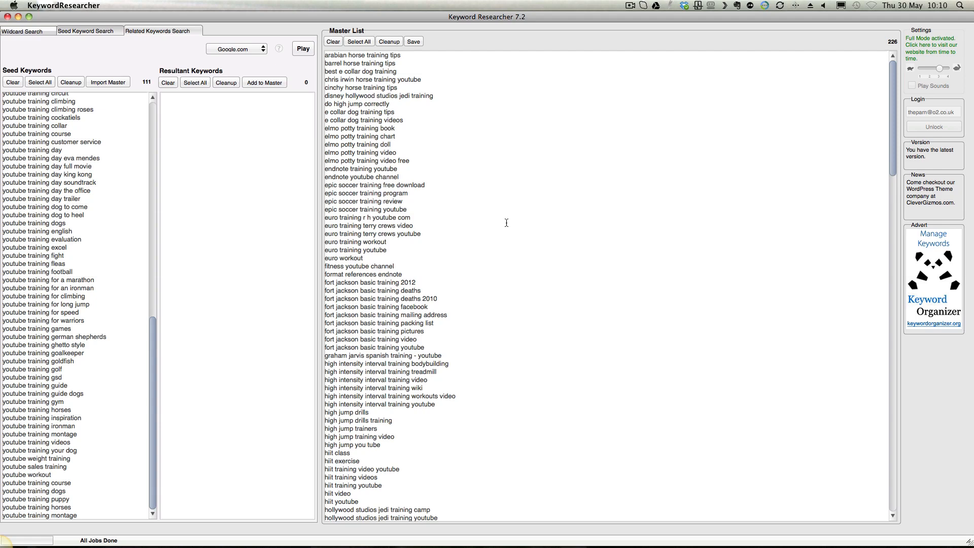
mouse_move(580, 146)
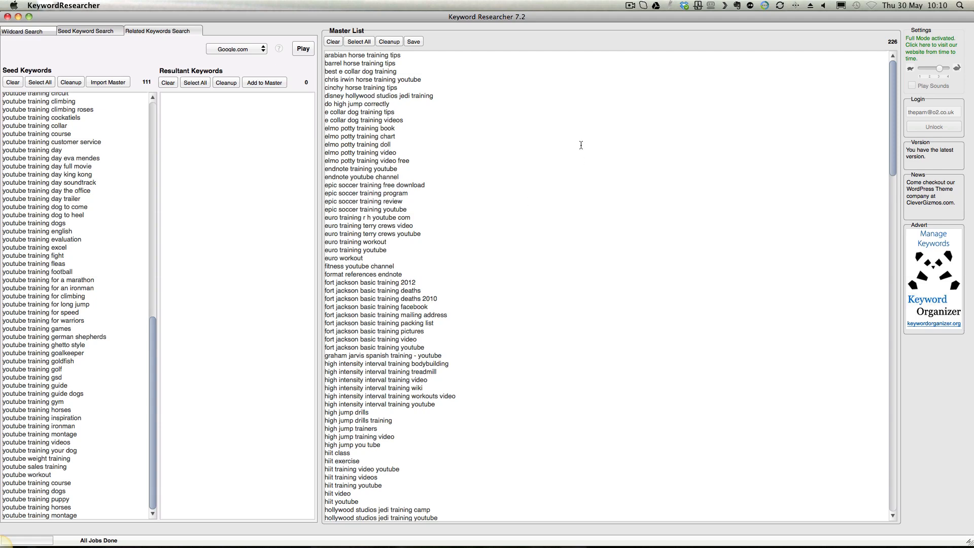